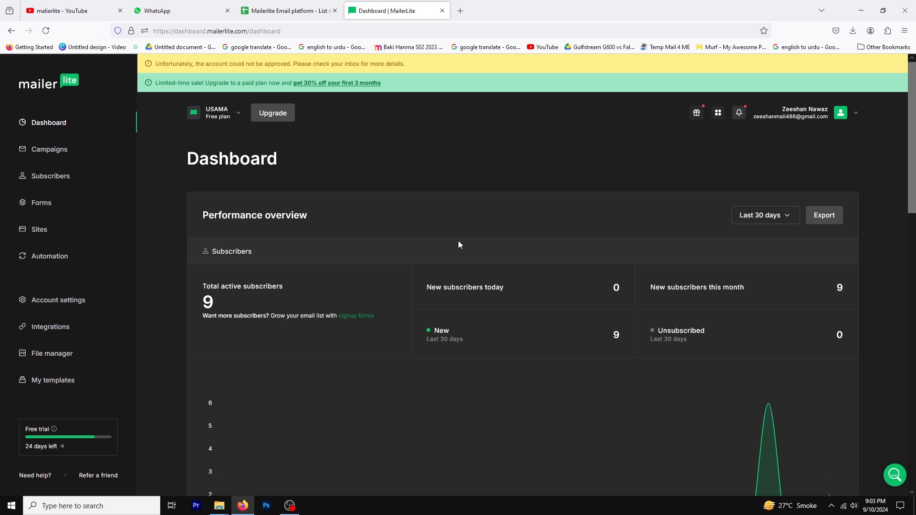
{"action": "mouse_move", "coordinate": [105, 236]}
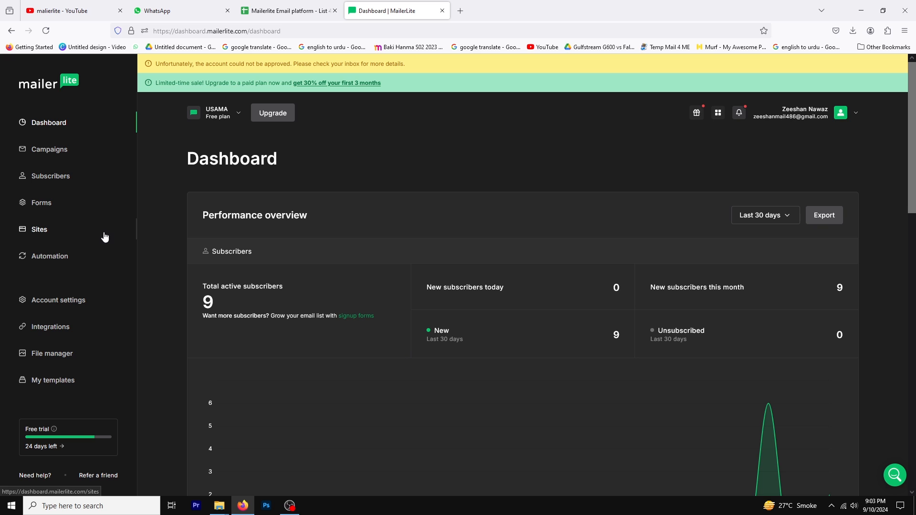
Step: From Sites, create a new landing page named 'add video' and save the name
{"action": "left_click", "coordinate": [38, 229]}
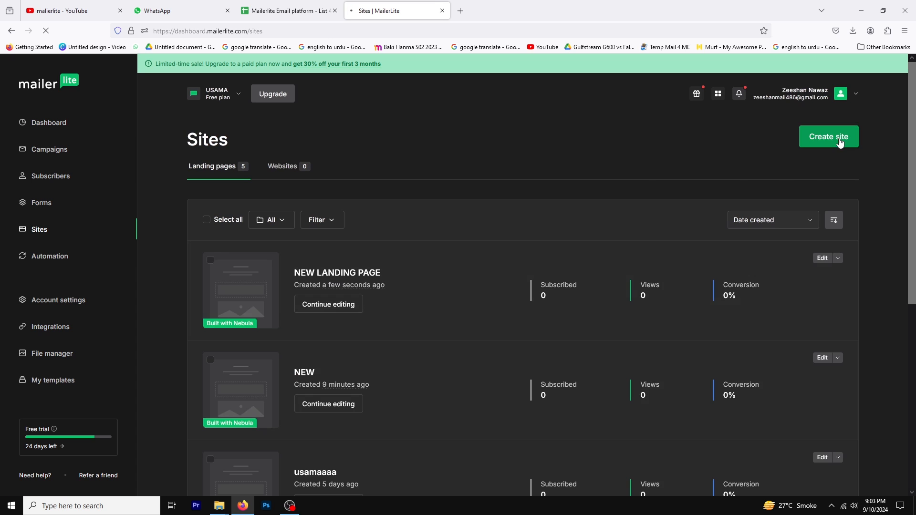
{"action": "left_click", "coordinate": [827, 136]}
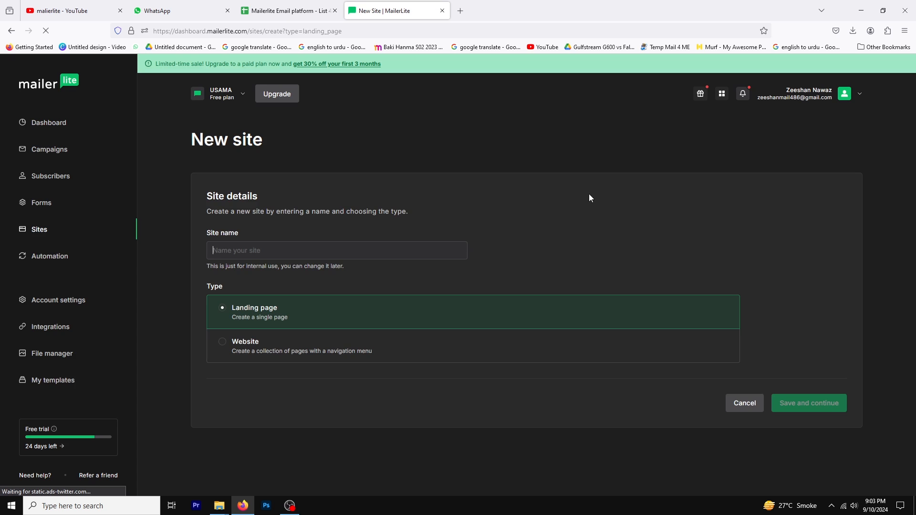
{"action": "type", "text": "add"}
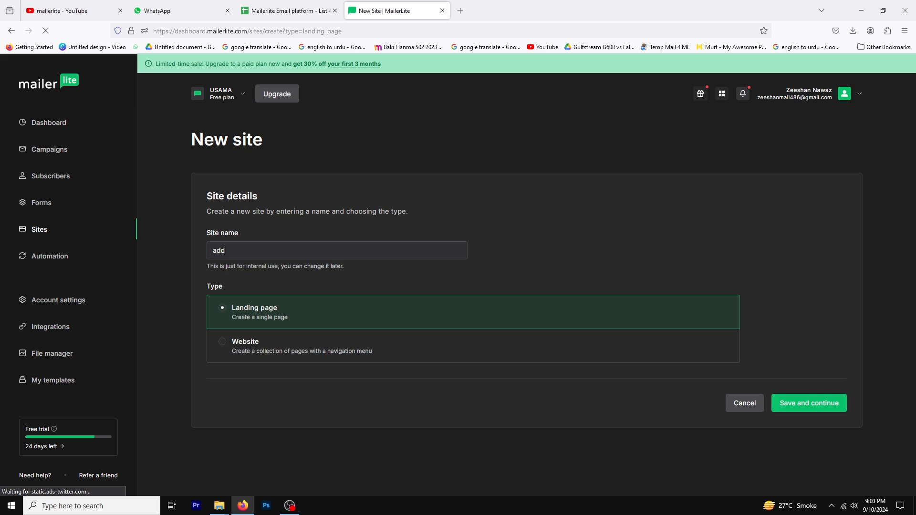
{"action": "left_click", "coordinate": [809, 403]}
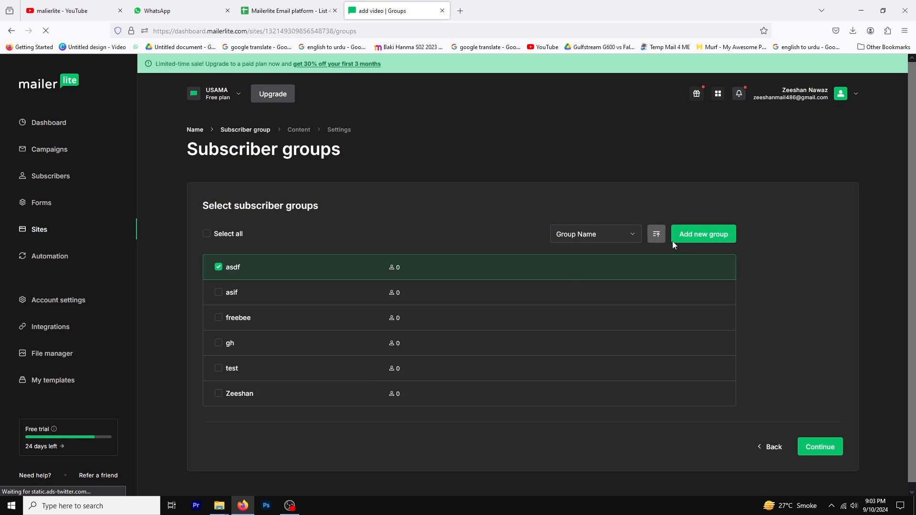
Step: Keep group 'asdf', continue, and choose the Wedding template to enter the editor
{"action": "left_click", "coordinate": [819, 447]}
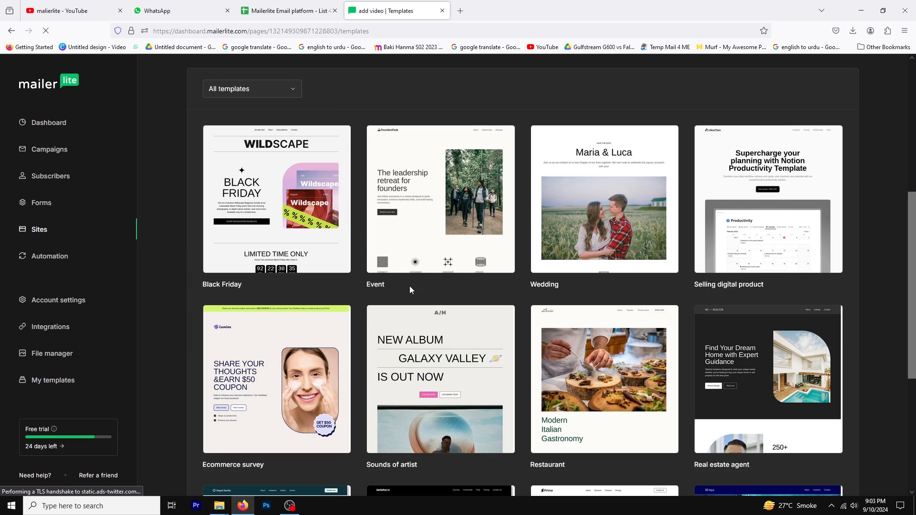
{"action": "left_click", "coordinate": [604, 199]}
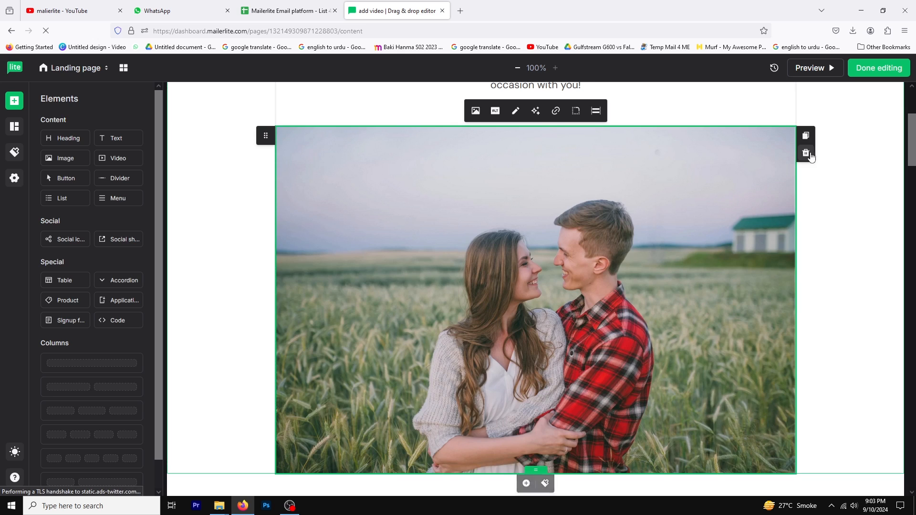
Step: Delete the couple's photo block below the INVITATION heading
{"action": "left_click", "coordinate": [806, 152]}
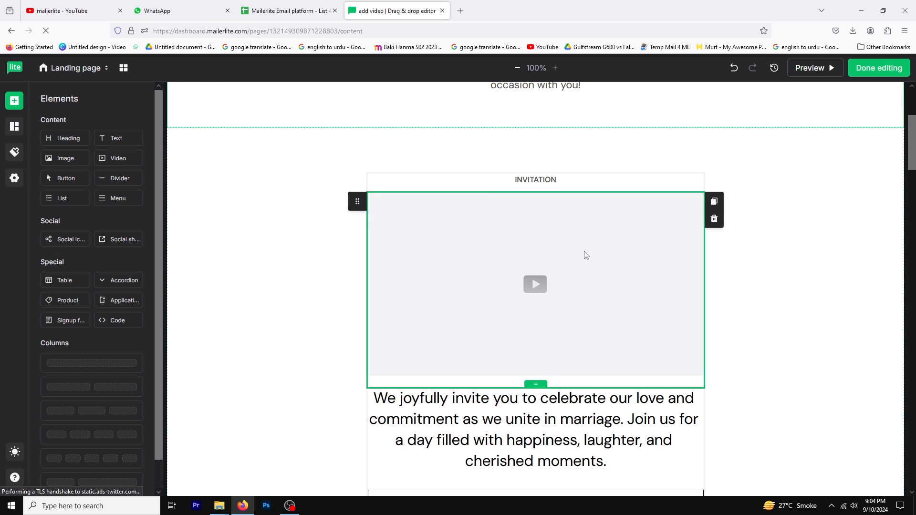
{"action": "mouse_move", "coordinate": [524, 284]}
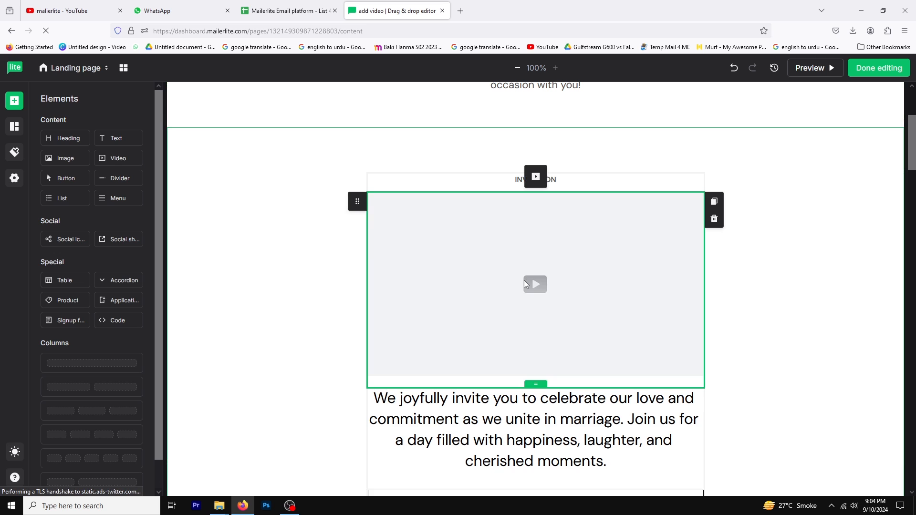
{"action": "mouse_move", "coordinate": [535, 176]}
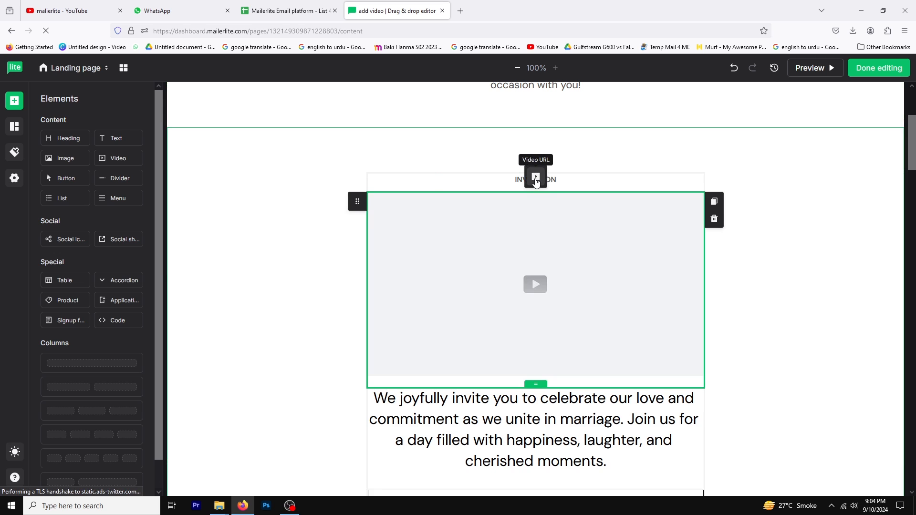
Step: Open the video block's Video URL field and copy the YouTube share link
{"action": "left_click", "coordinate": [534, 179]}
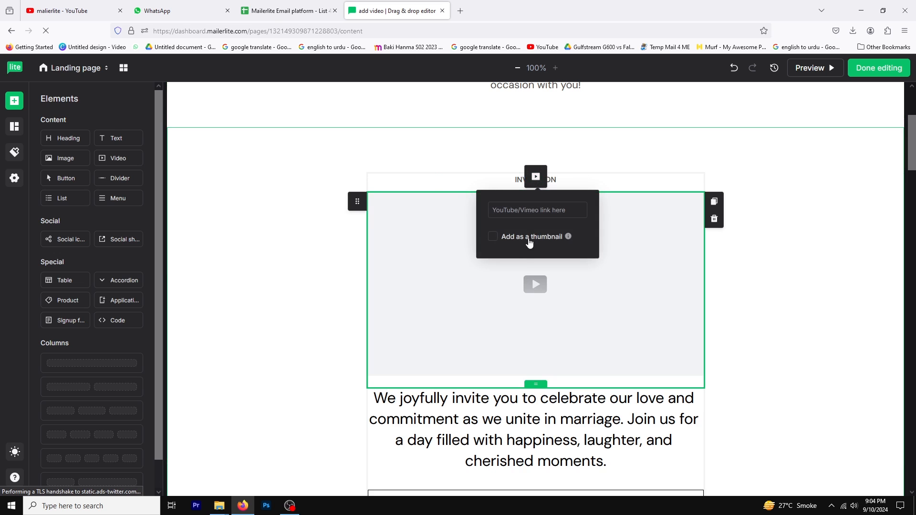
{"action": "left_click", "coordinate": [70, 11]}
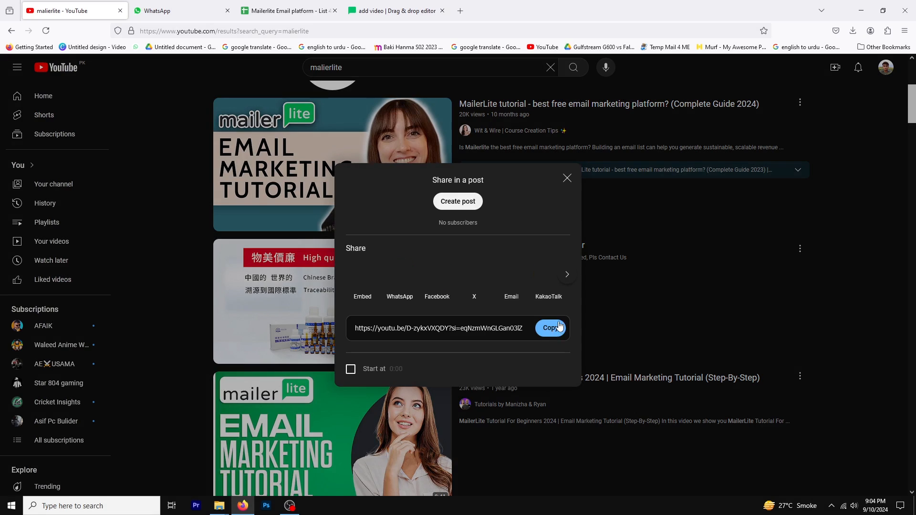
{"action": "left_click", "coordinate": [395, 11]}
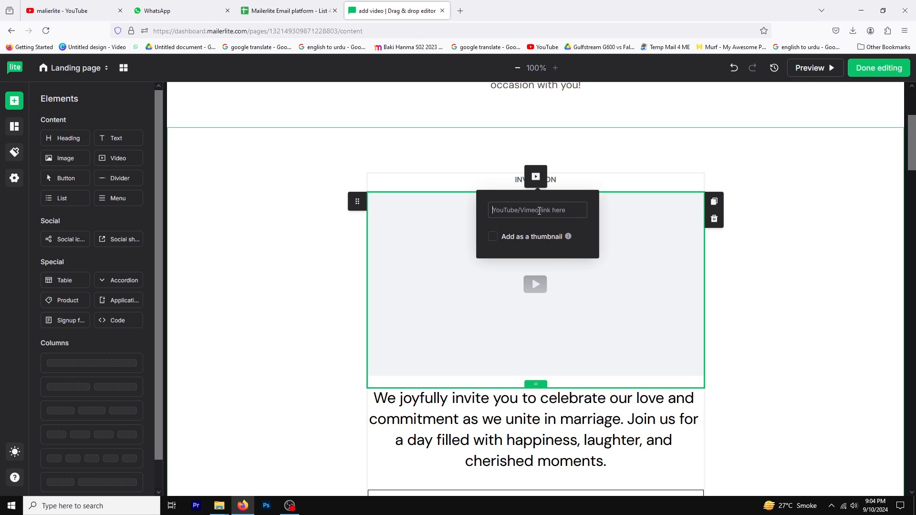